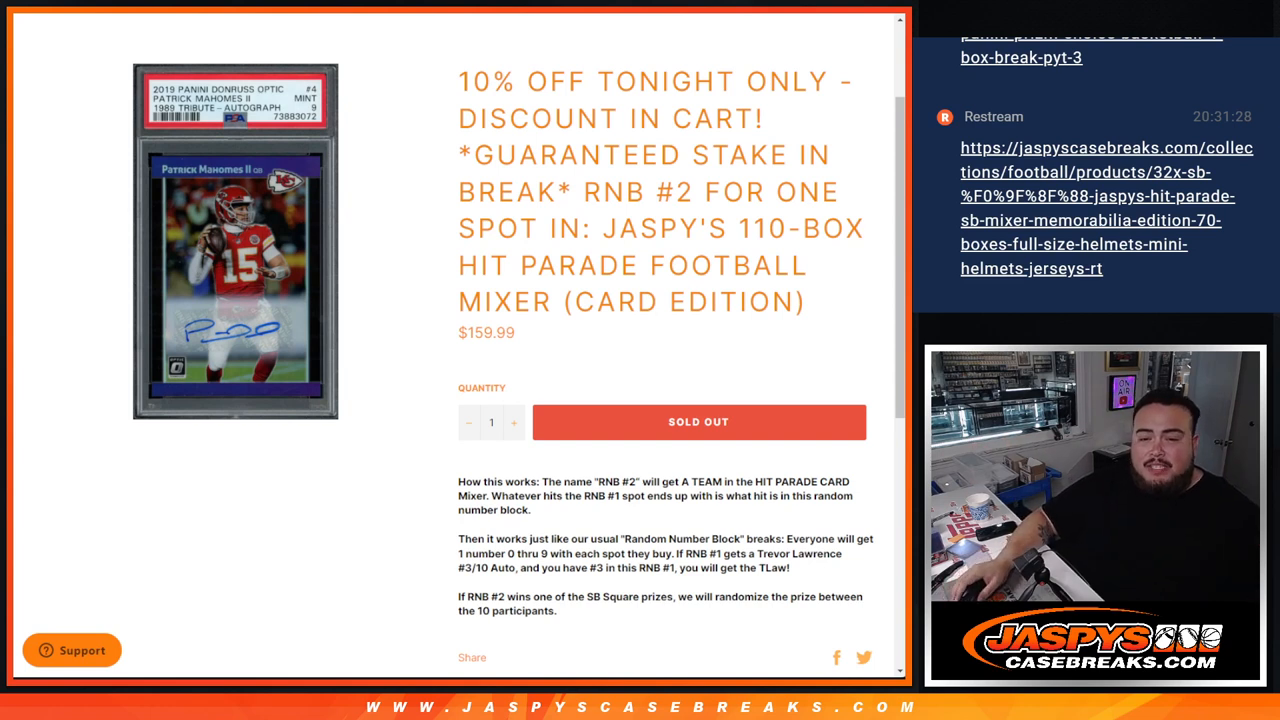
# Read the 'How this works' break rules, then move to the RANDOM.ORG dice roller.
pyautogui.scroll(-3)
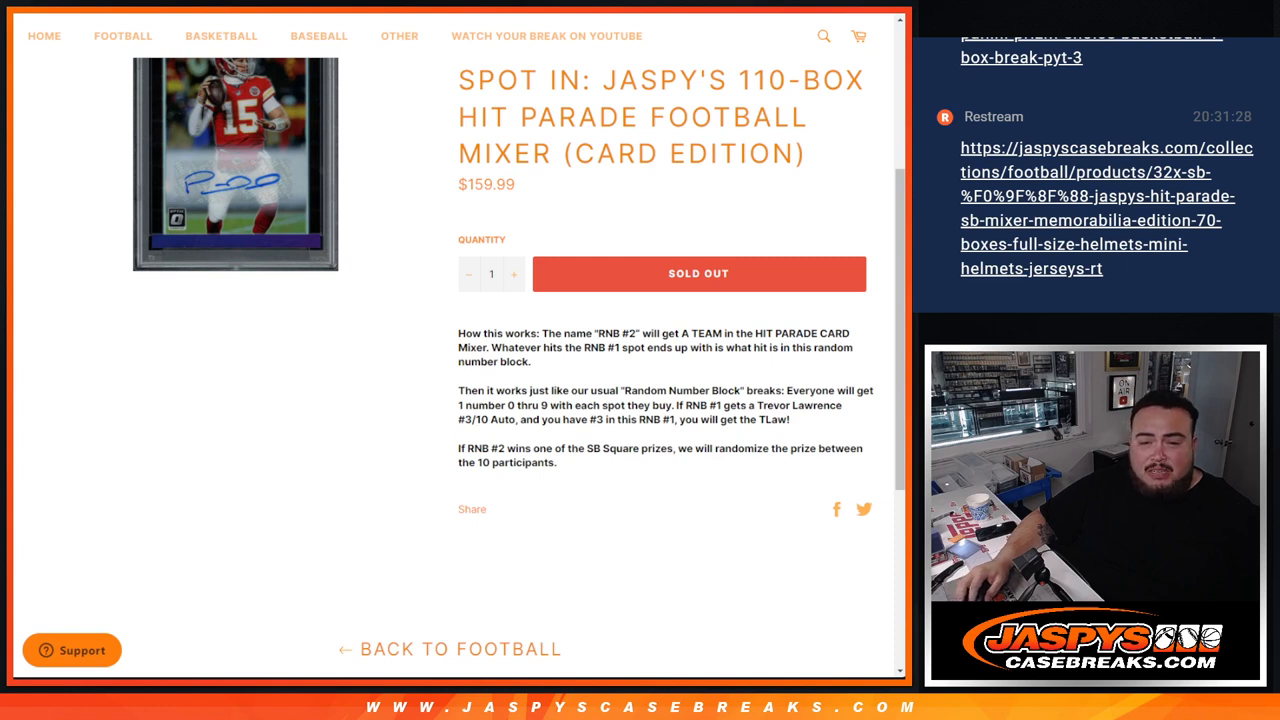
pyautogui.doubleClick(476, 420)
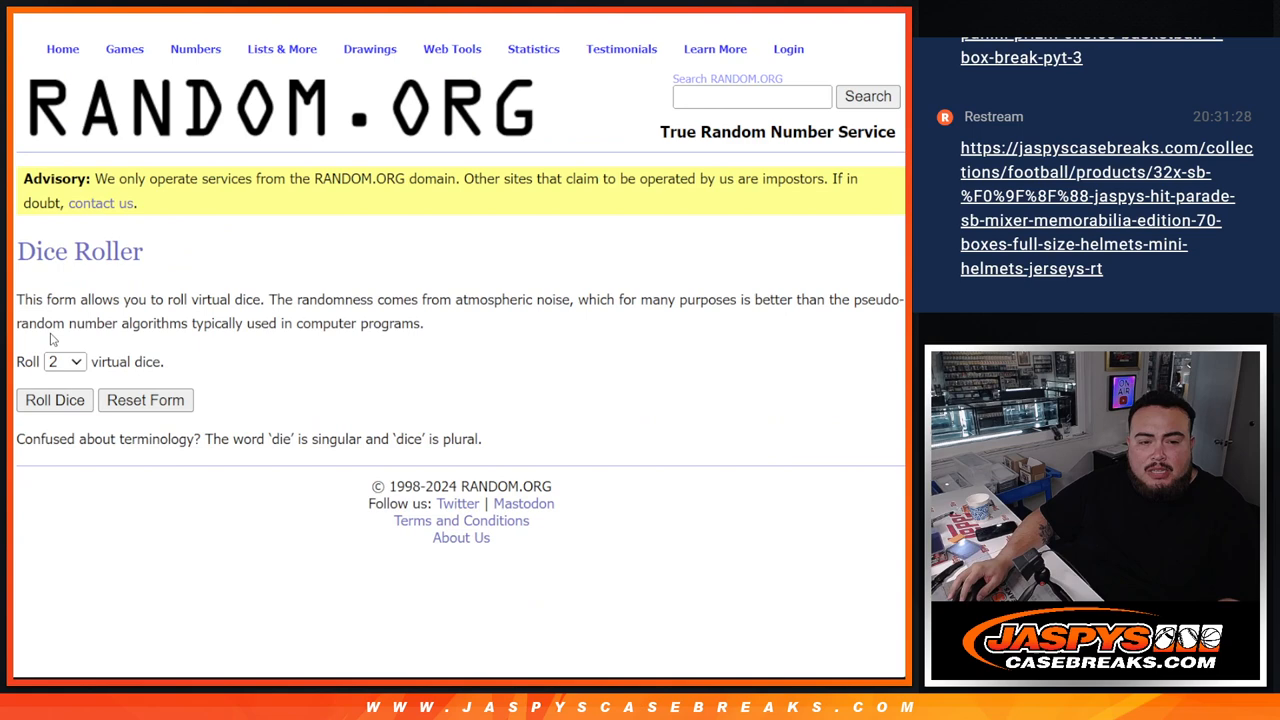
# Randomize the ten participant names in List Randomizer and reshuffle with Again! several times.
pyautogui.click(54, 400)
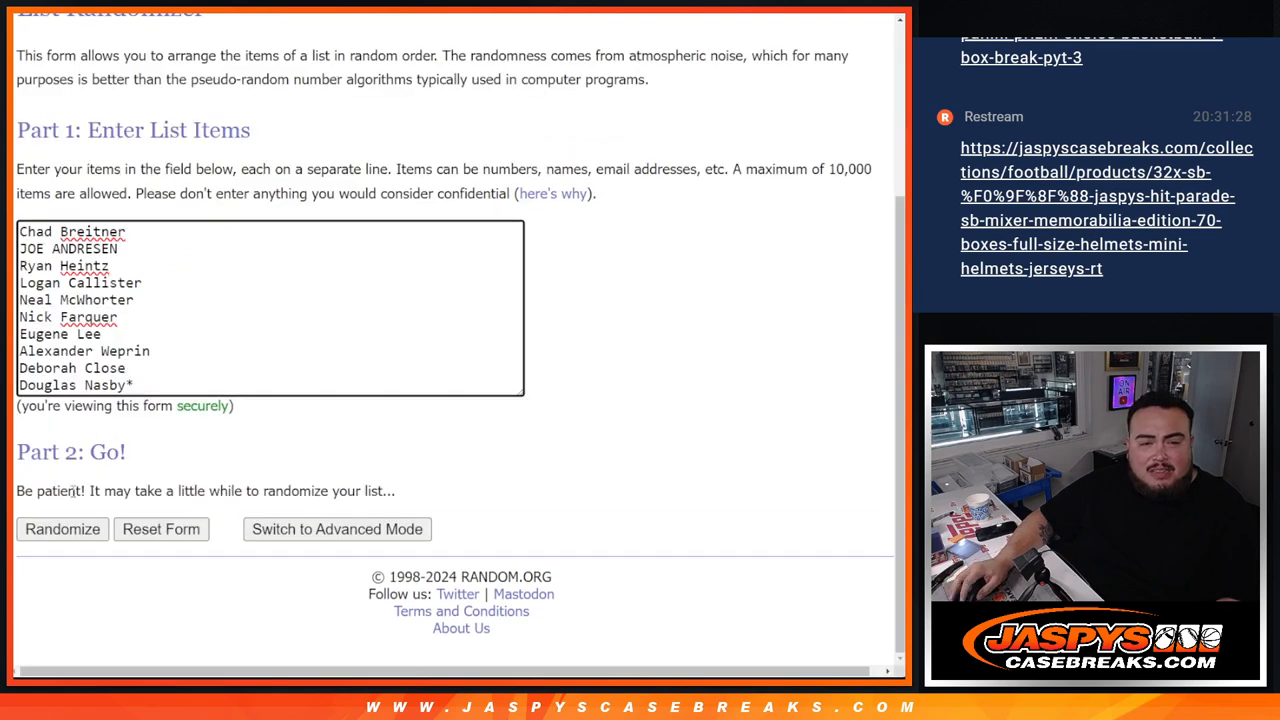
pyautogui.click(60, 528)
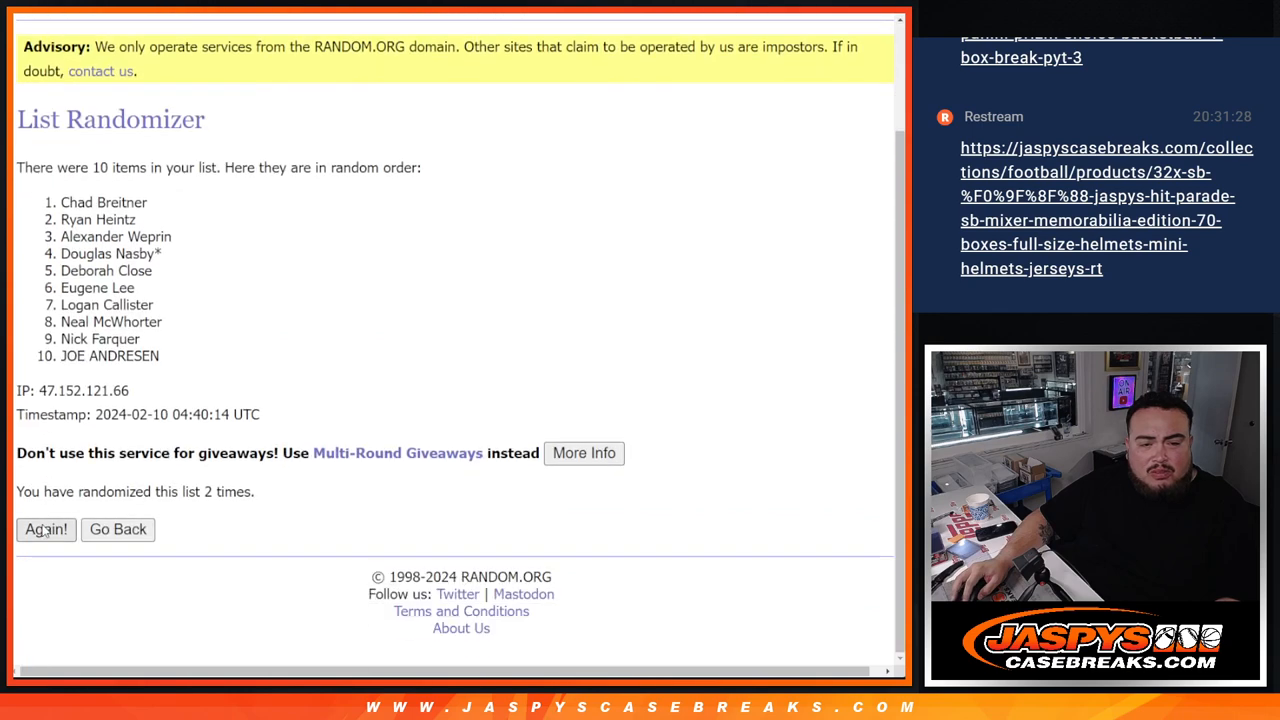
pyautogui.click(44, 530)
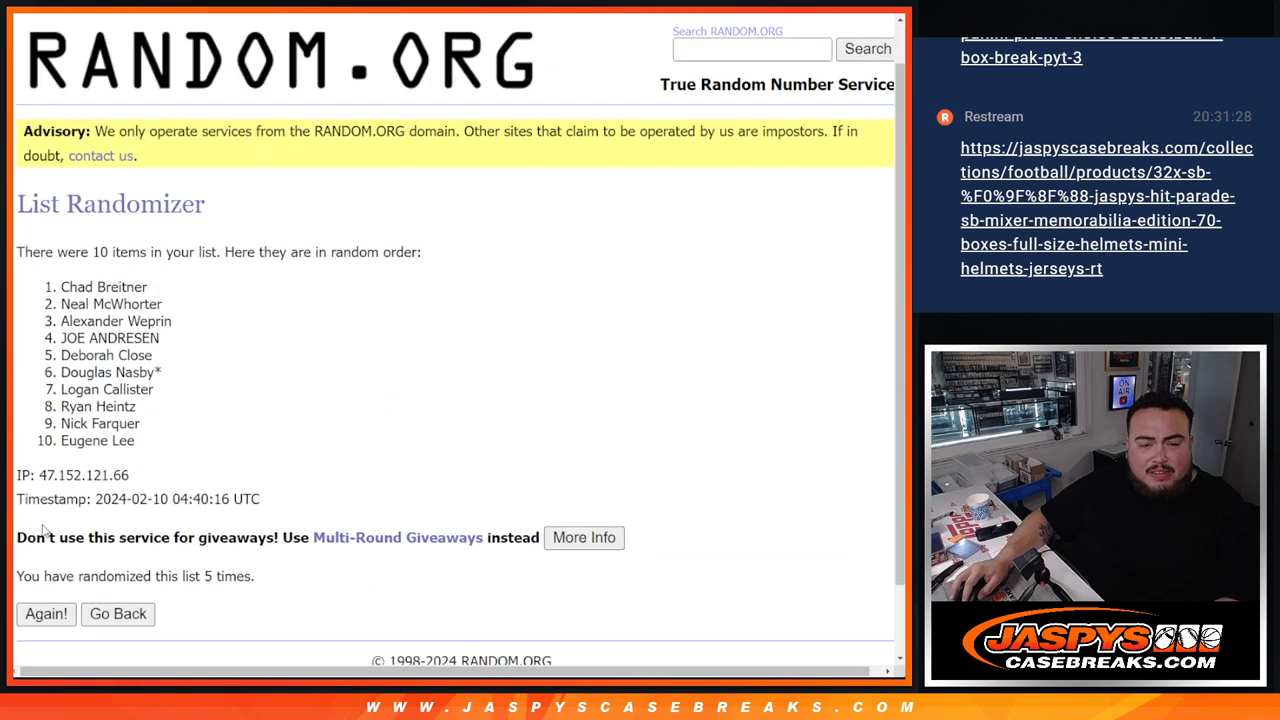
pyautogui.click(44, 614)
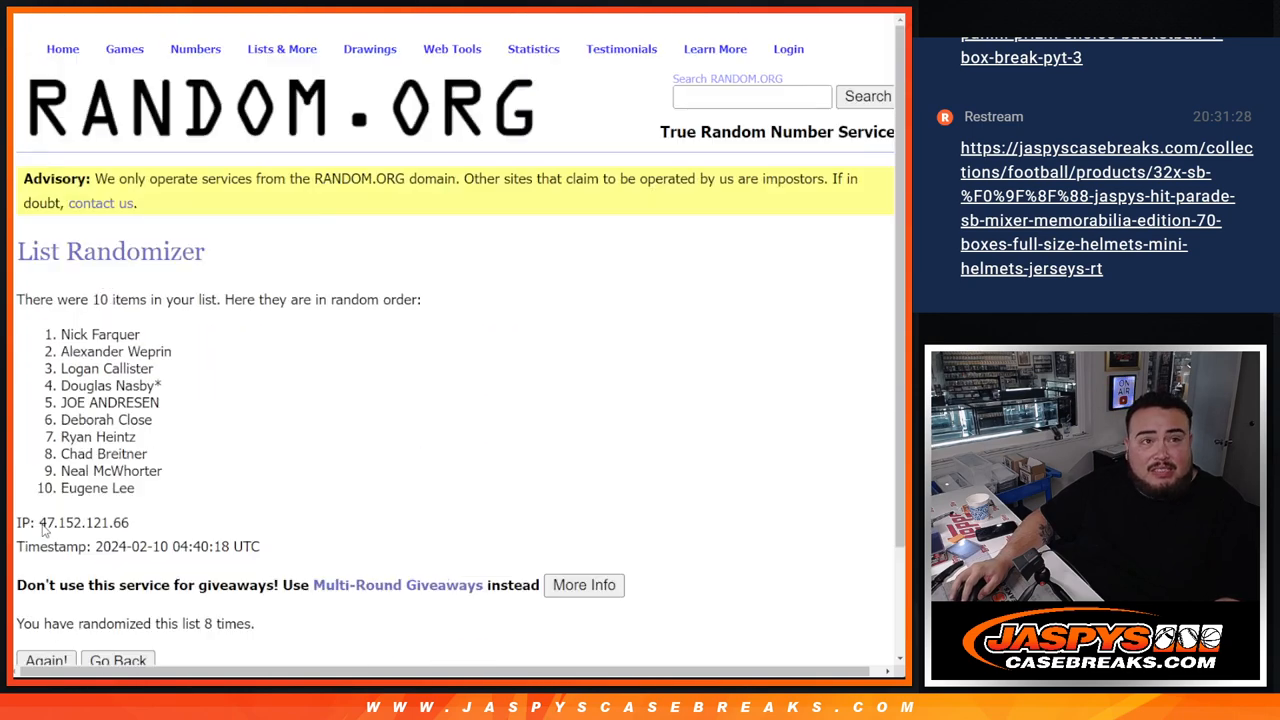
pyautogui.click(44, 660)
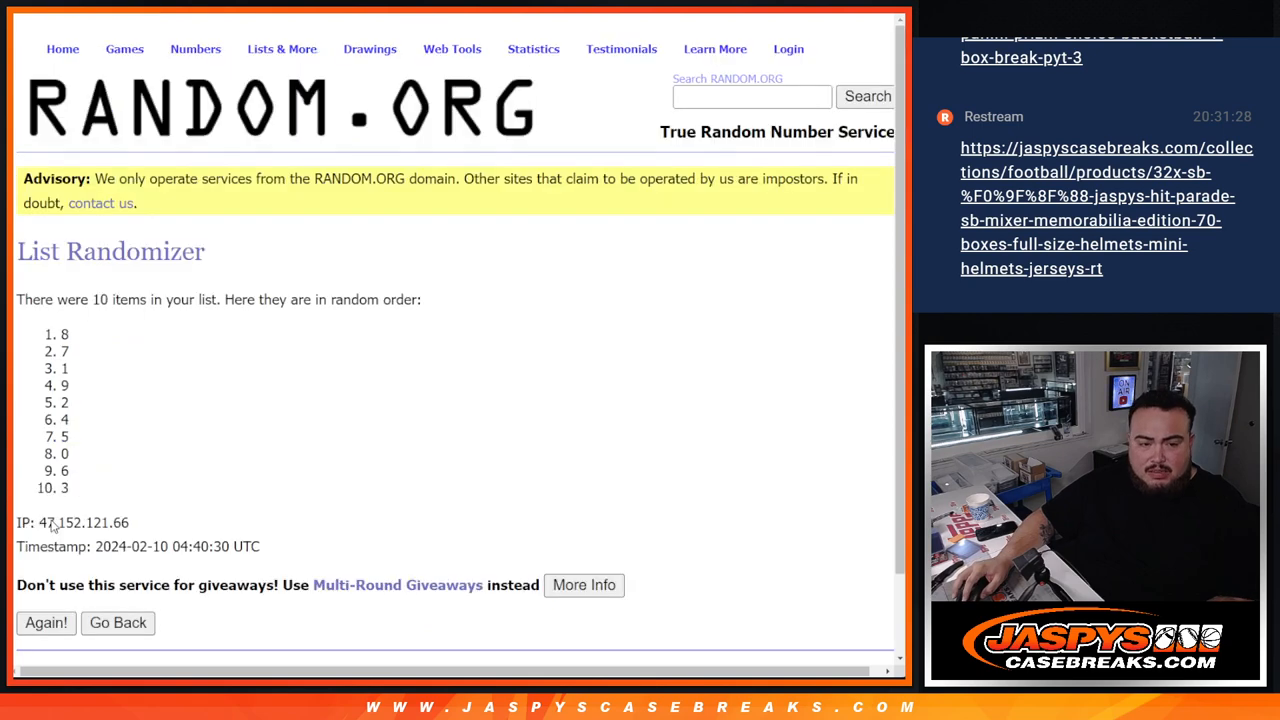
# Reshuffle the 0–9 digit list repeatedly until a final order starting with 8.
pyautogui.click(44, 624)
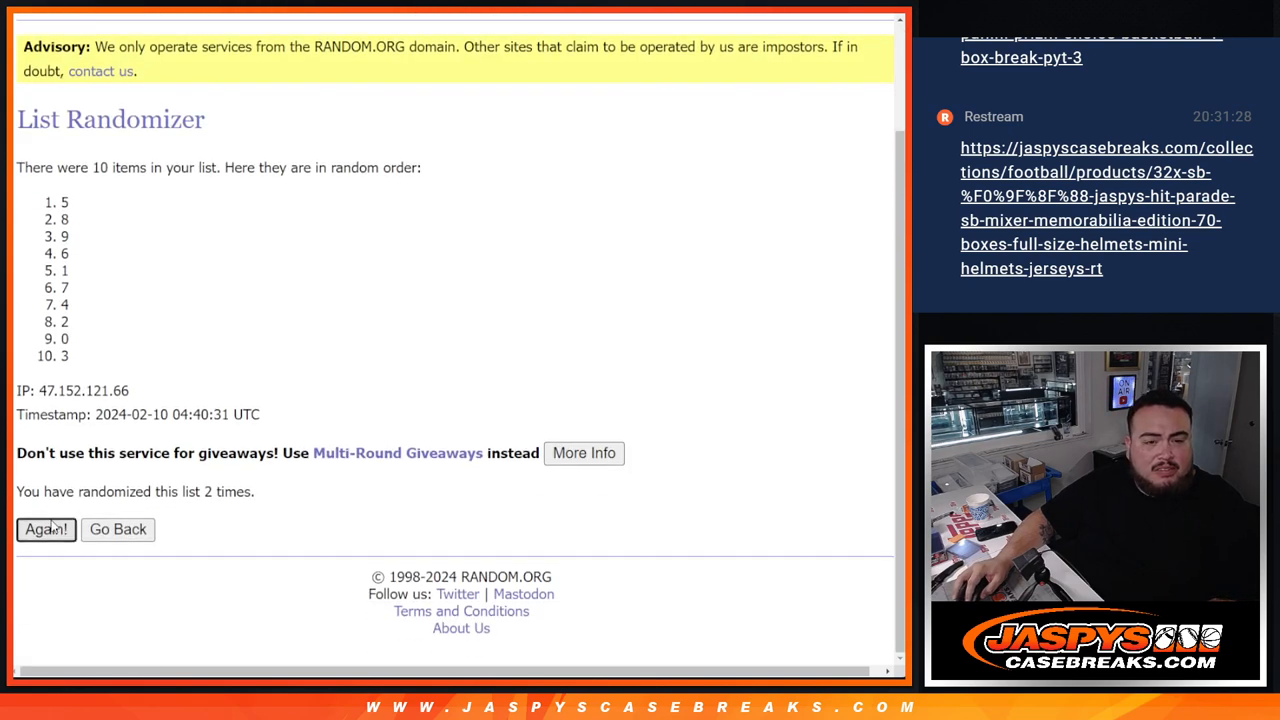
pyautogui.click(44, 530)
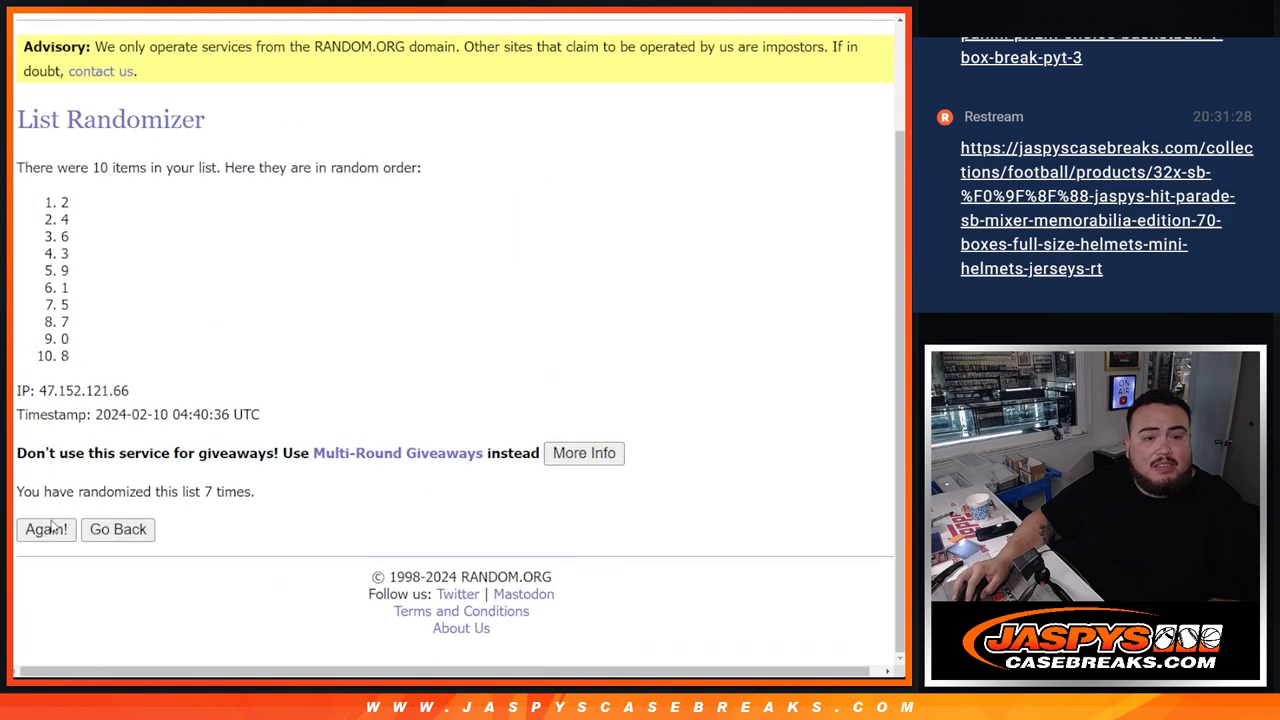
pyautogui.click(46, 530)
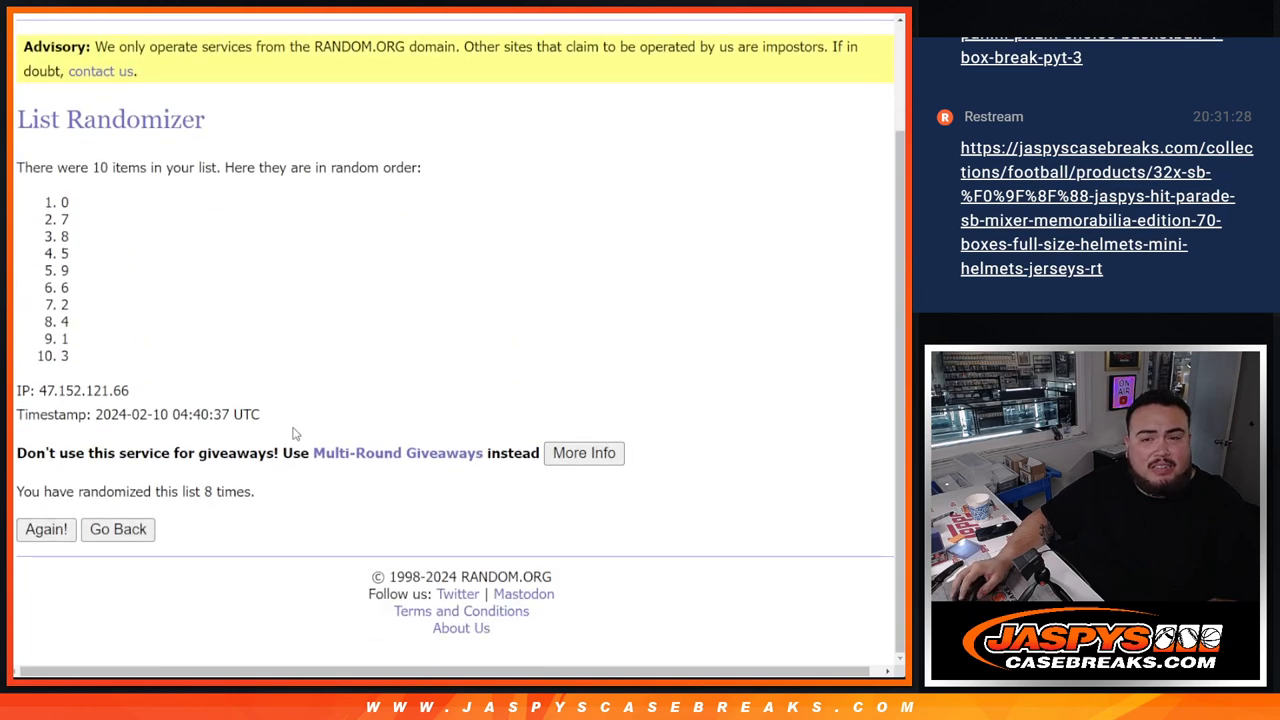
pyautogui.click(44, 530)
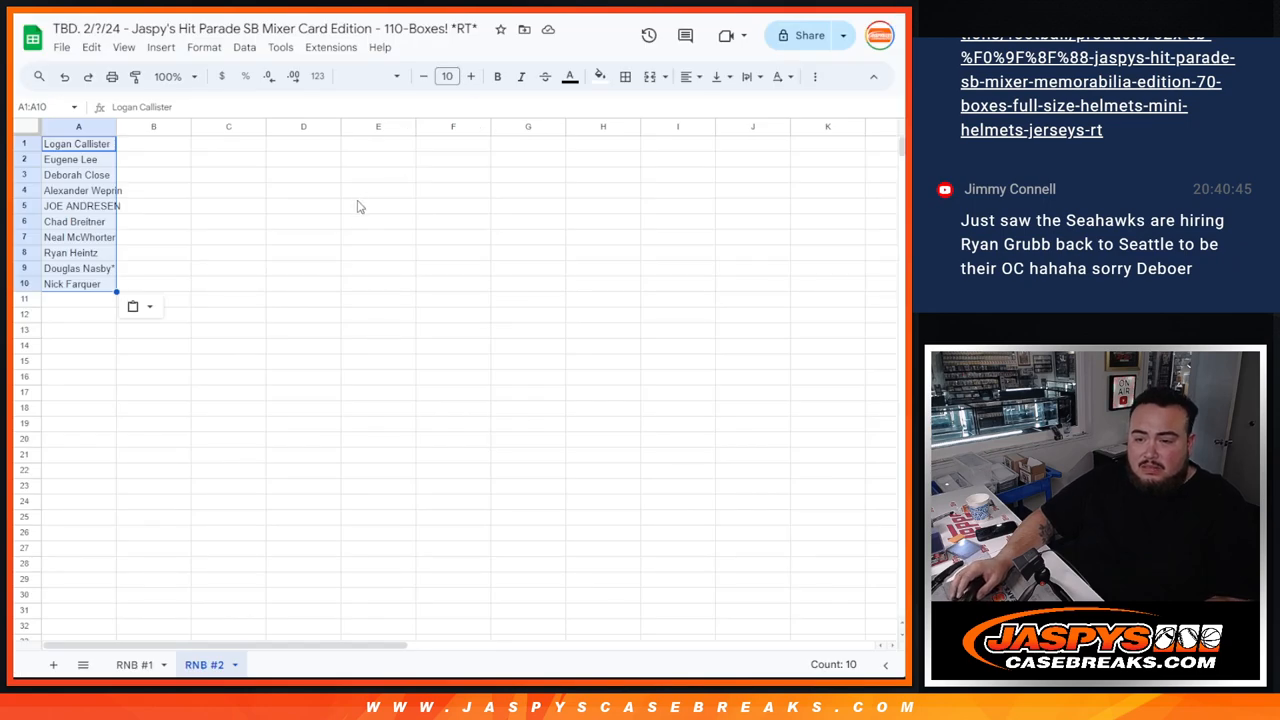
pyautogui.moveTo(316, 218)
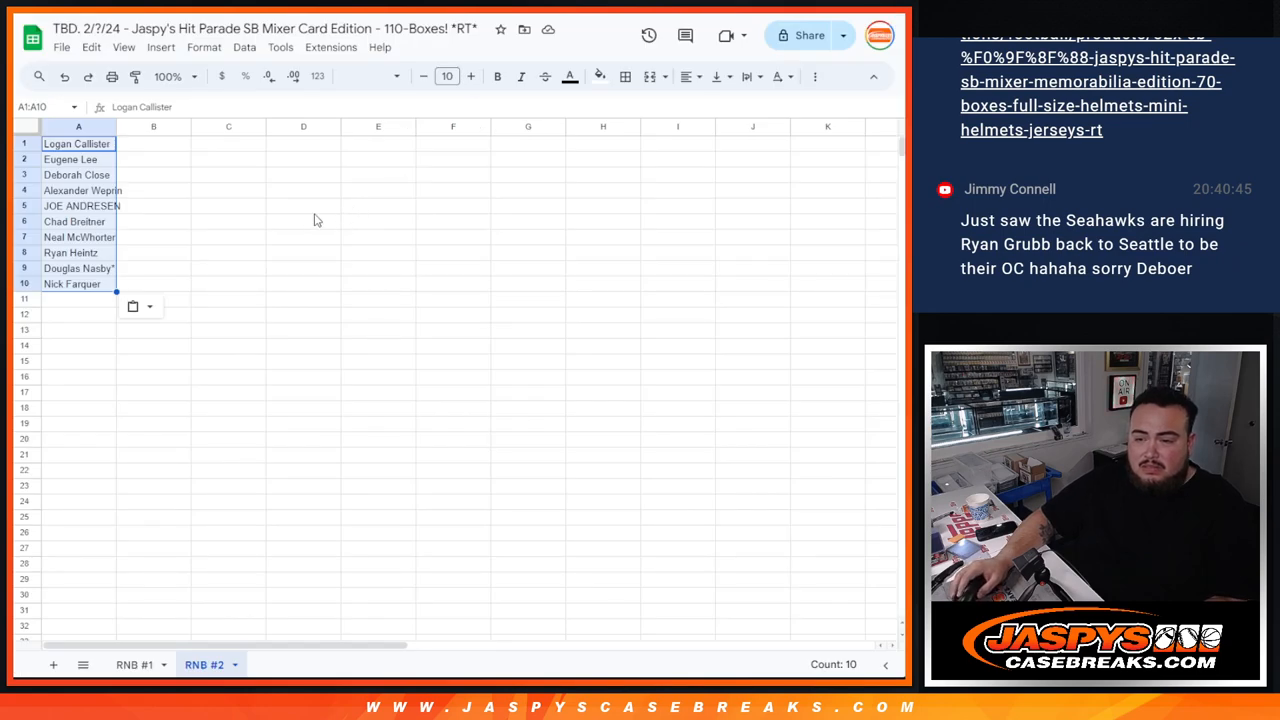
pyautogui.moveTo(164, 156)
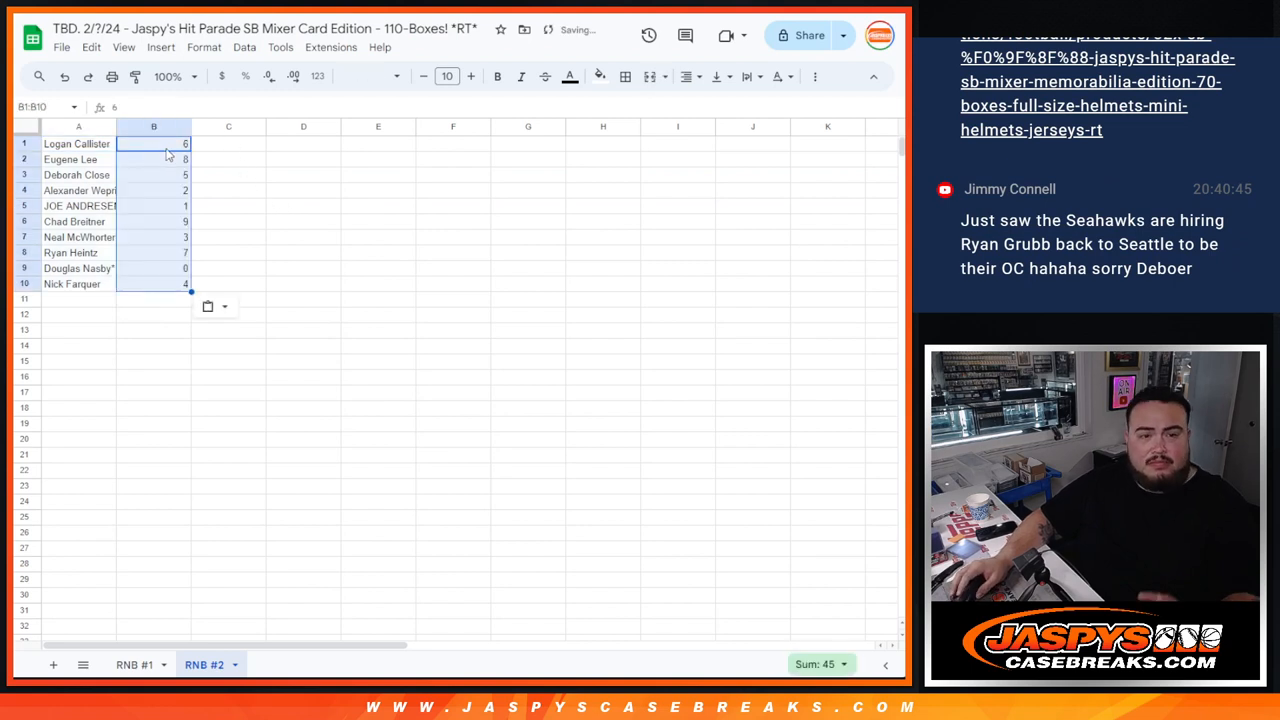
# Select all cells holding the name–digit pairs and raise the font size to 24.
pyautogui.click(472, 76)
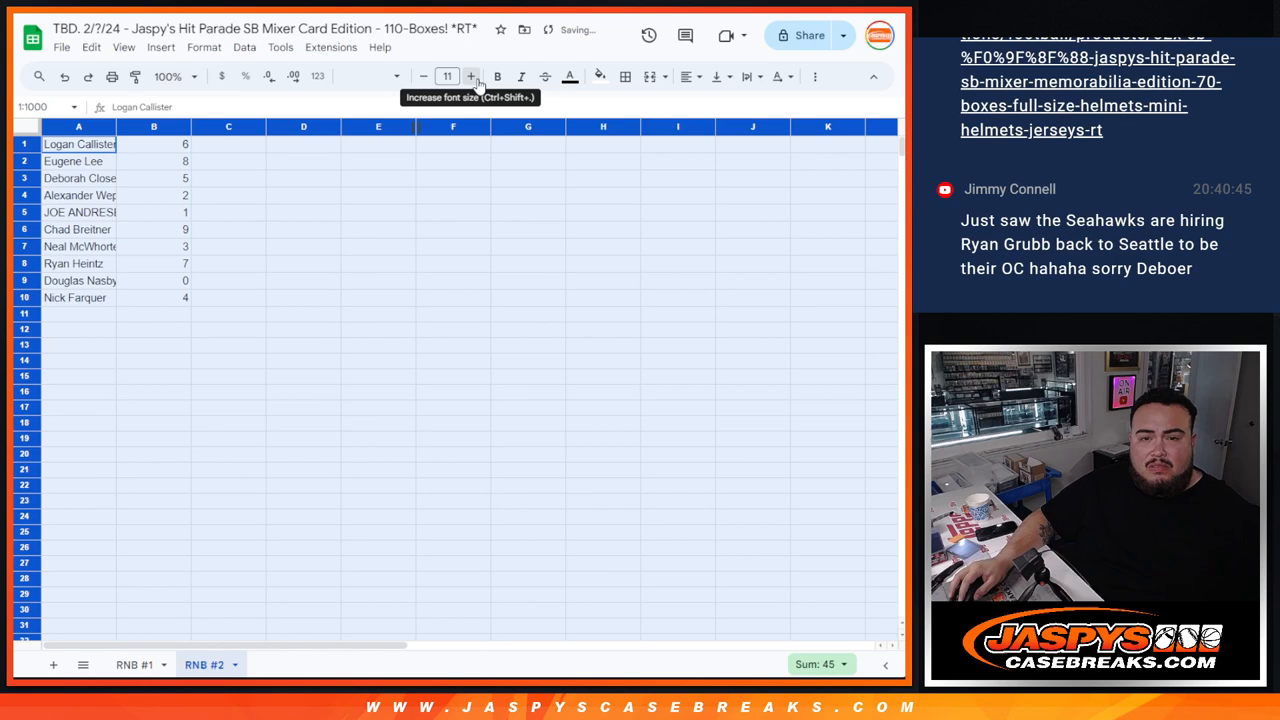
pyautogui.click(472, 76)
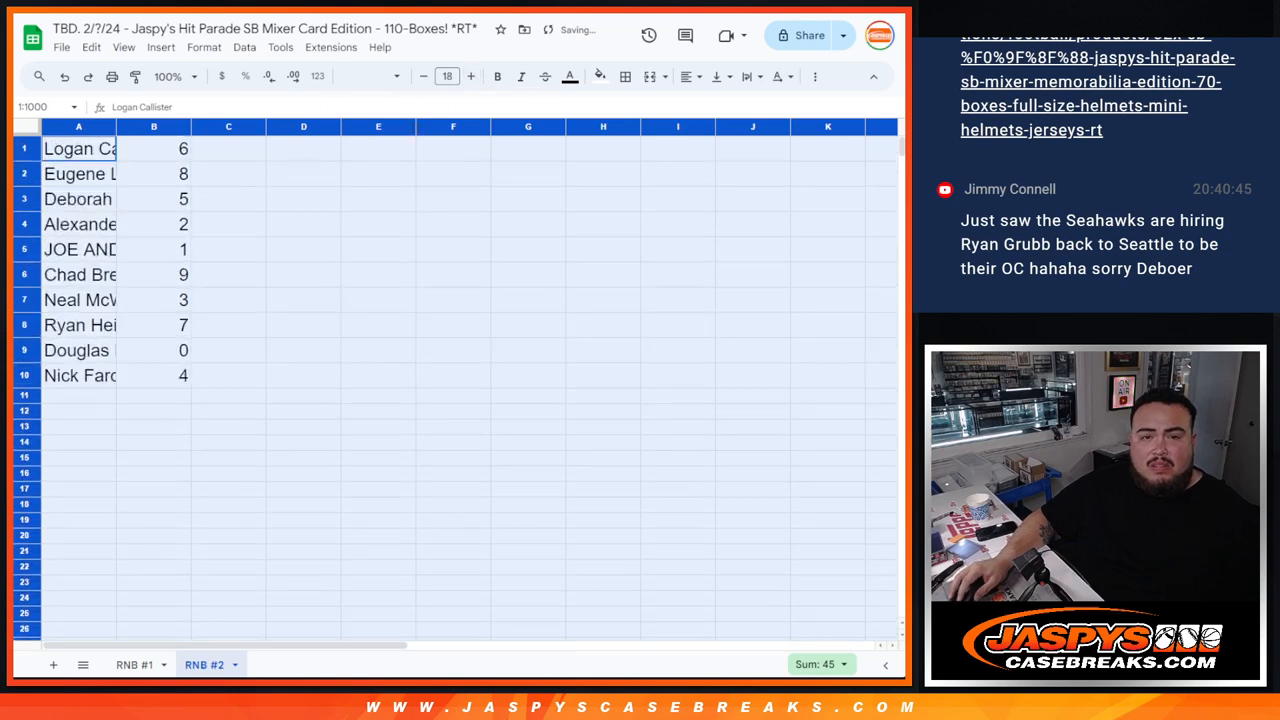
pyautogui.click(472, 76)
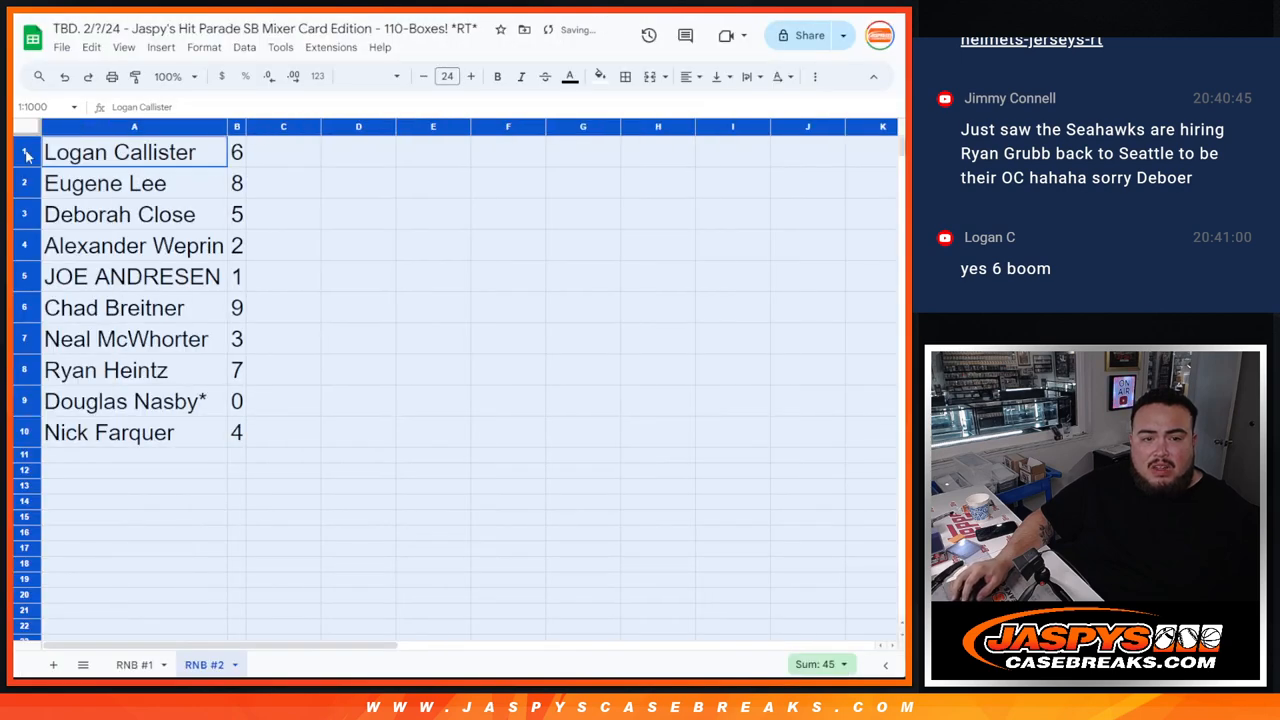
pyautogui.click(120, 214)
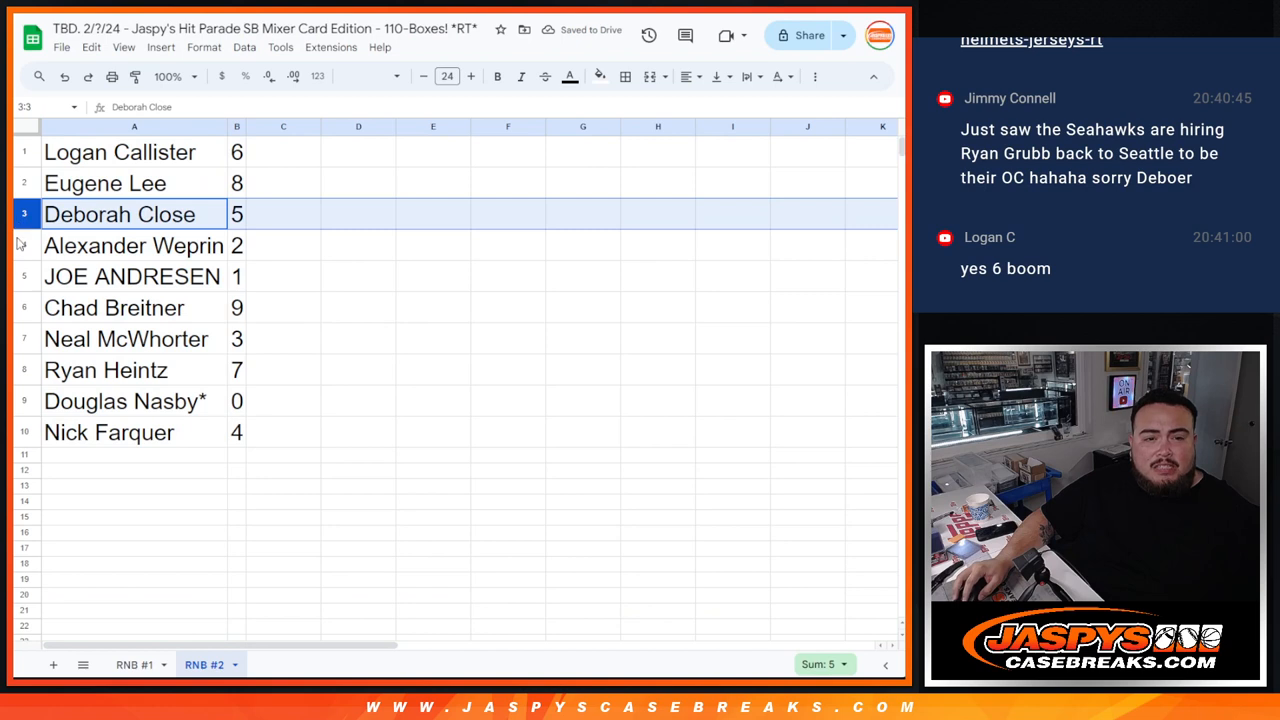
pyautogui.click(134, 244)
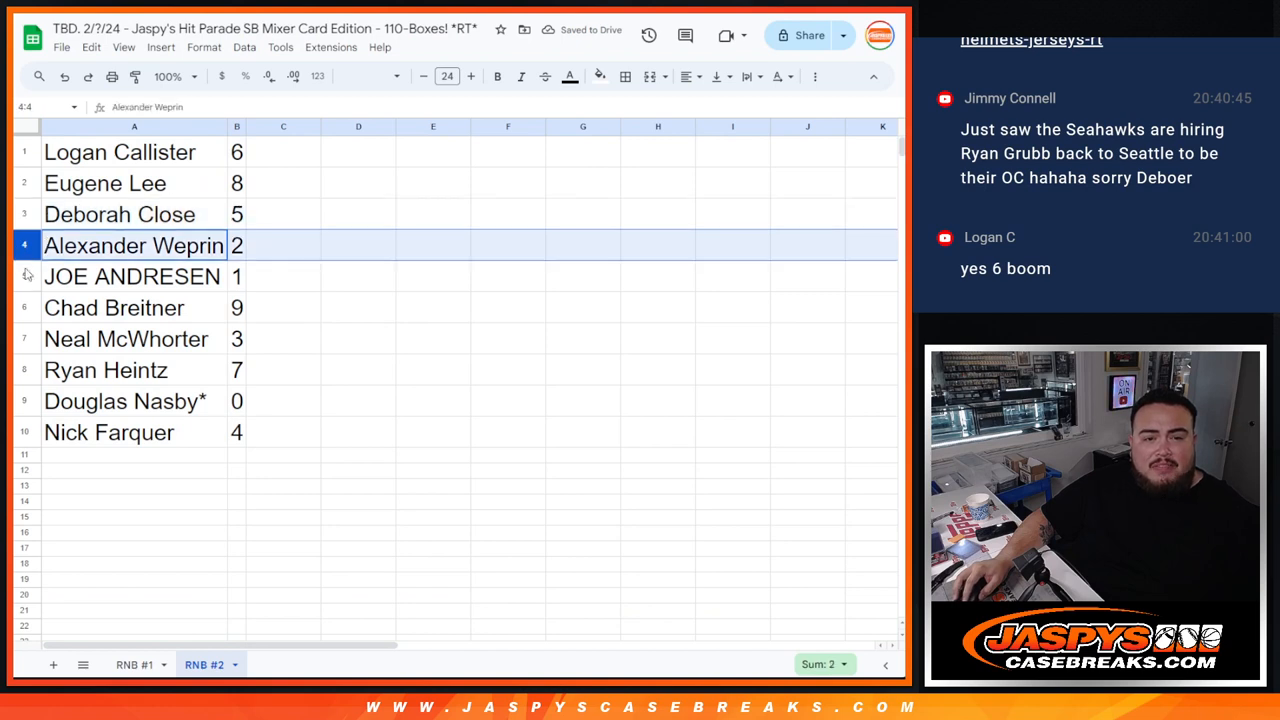
pyautogui.click(114, 308)
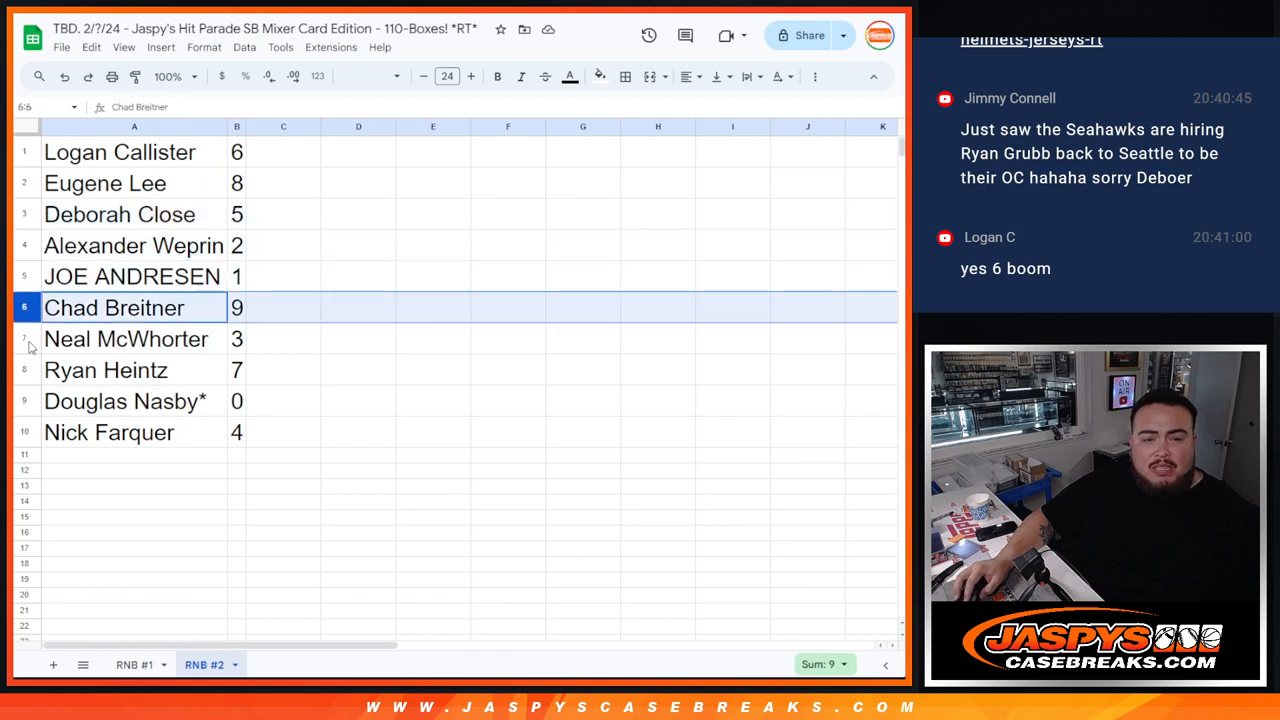
pyautogui.click(124, 338)
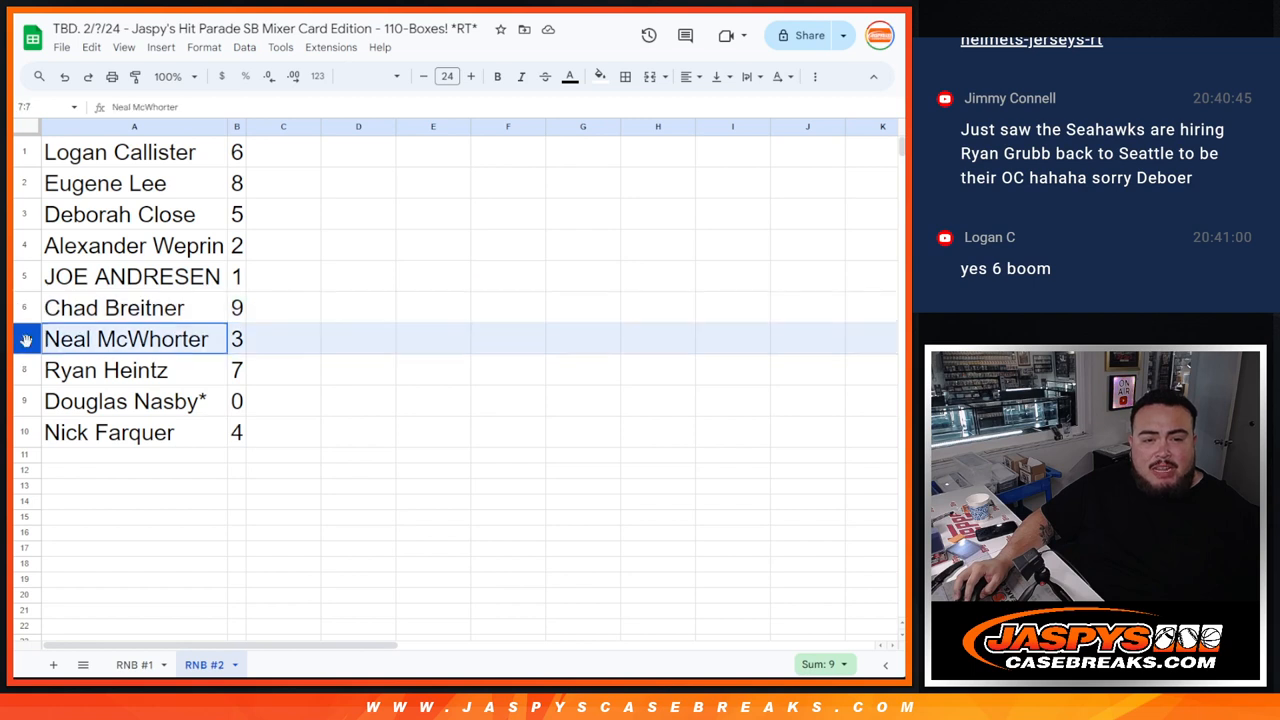
pyautogui.click(124, 400)
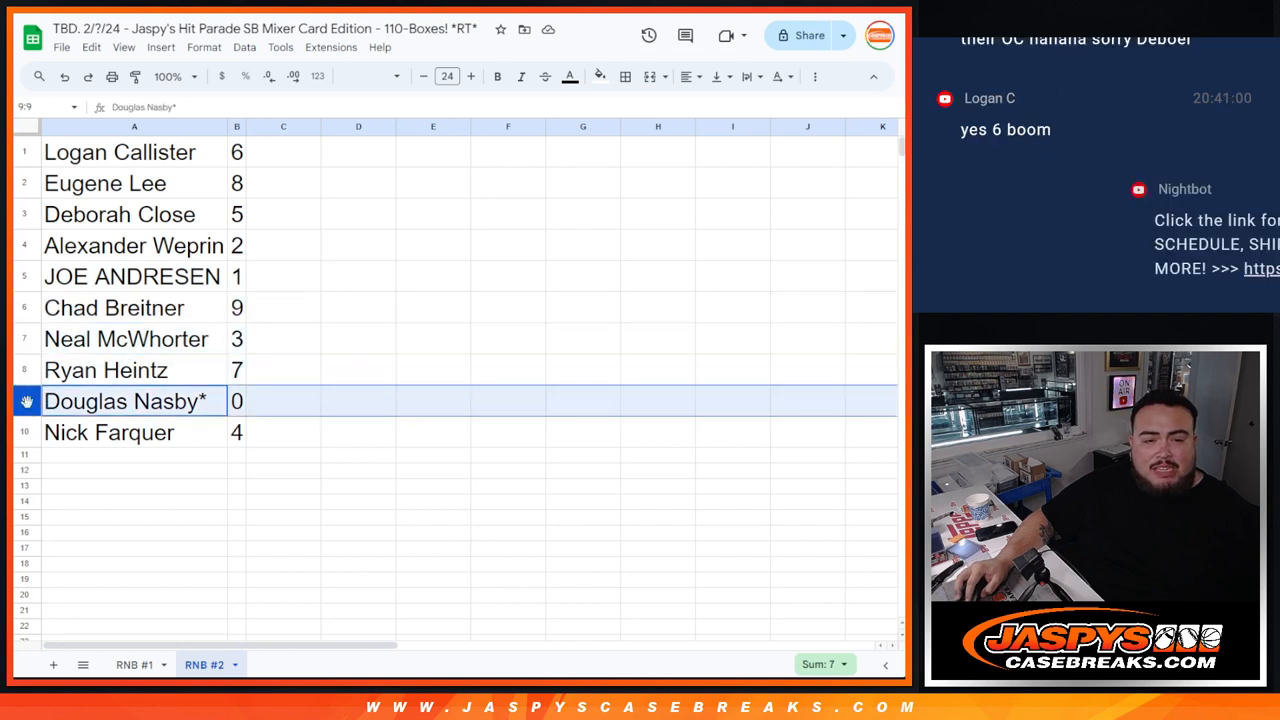
pyautogui.click(108, 432)
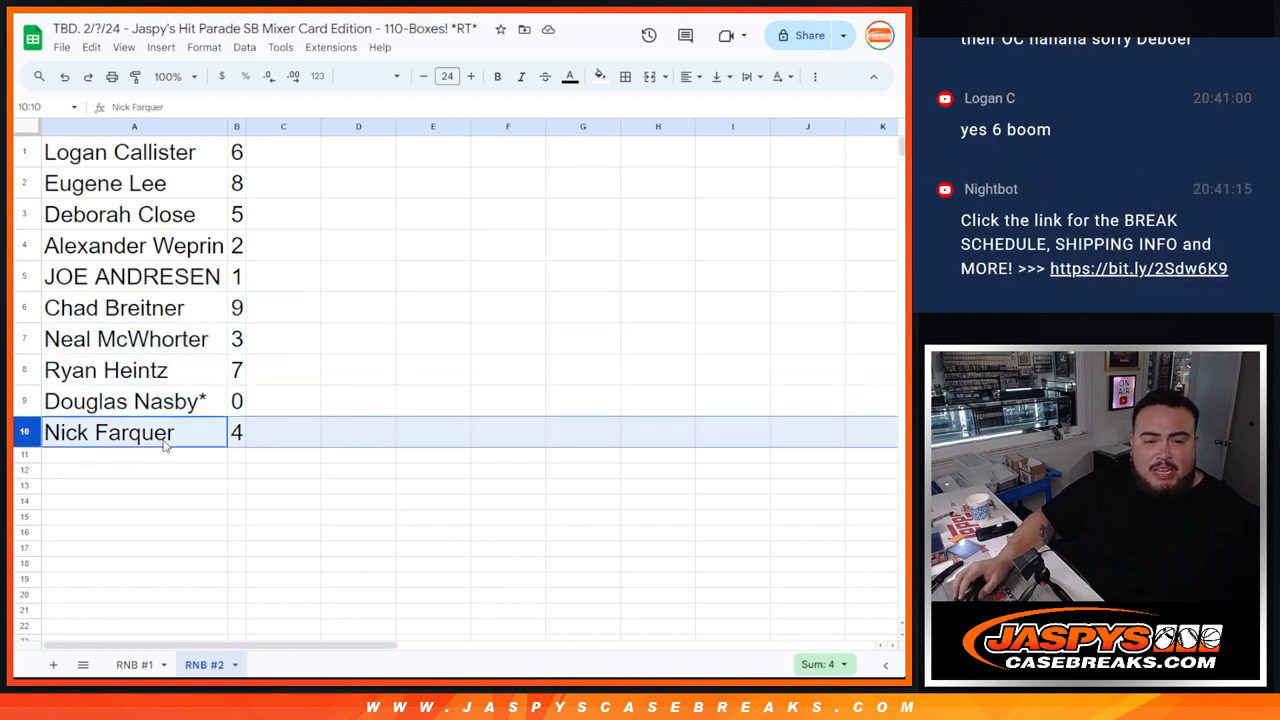